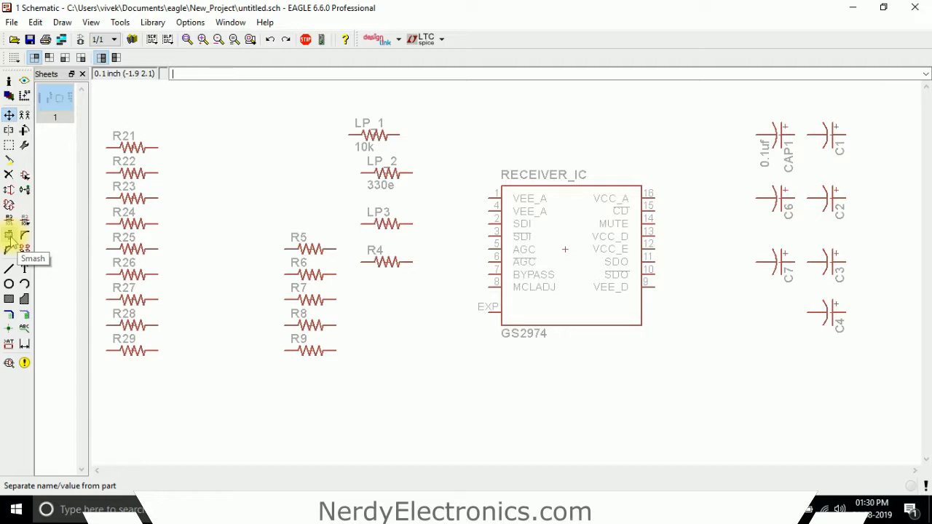
Move resistor LP_2 left into the gap between the R21–R24 column and LP_1
click(11, 240)
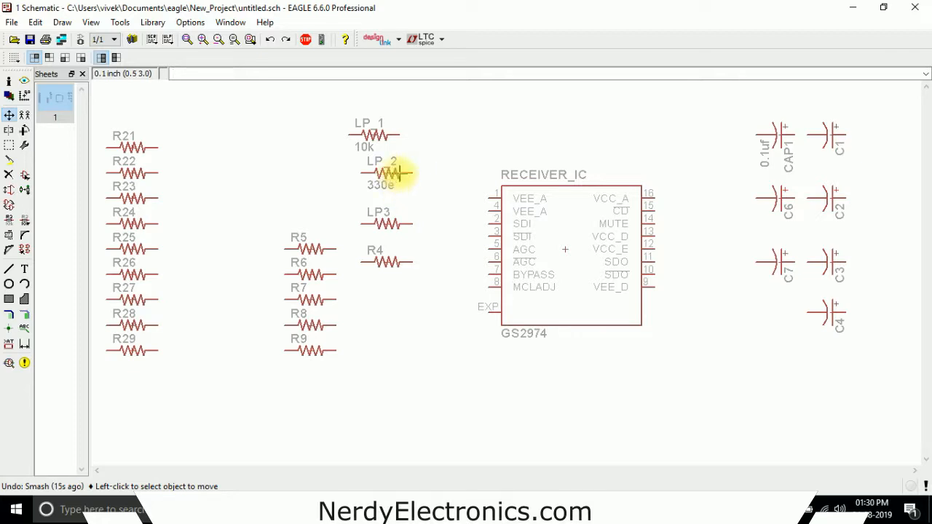
click(386, 174)
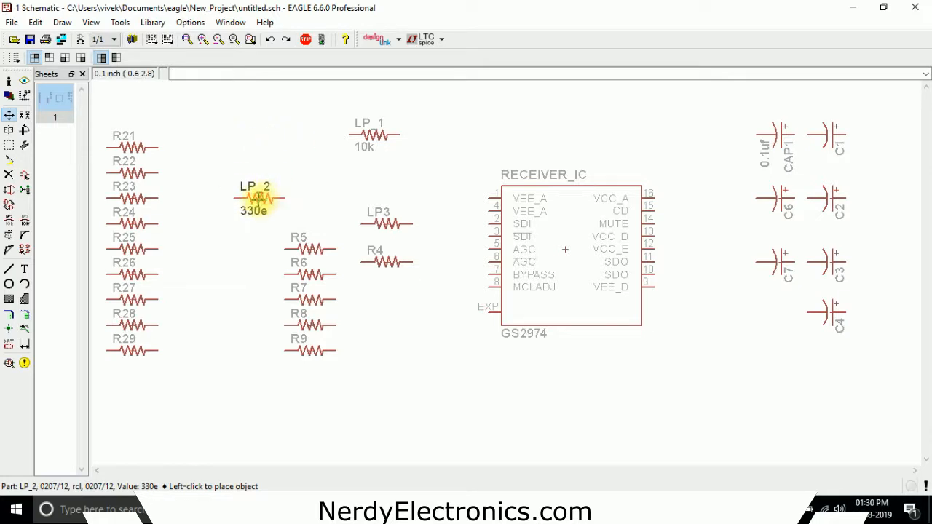
click(255, 153)
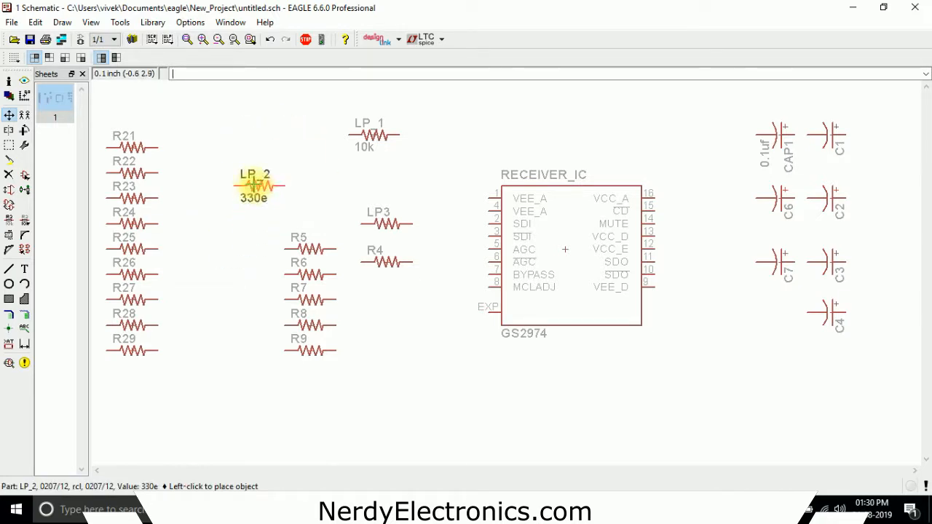
click(254, 182)
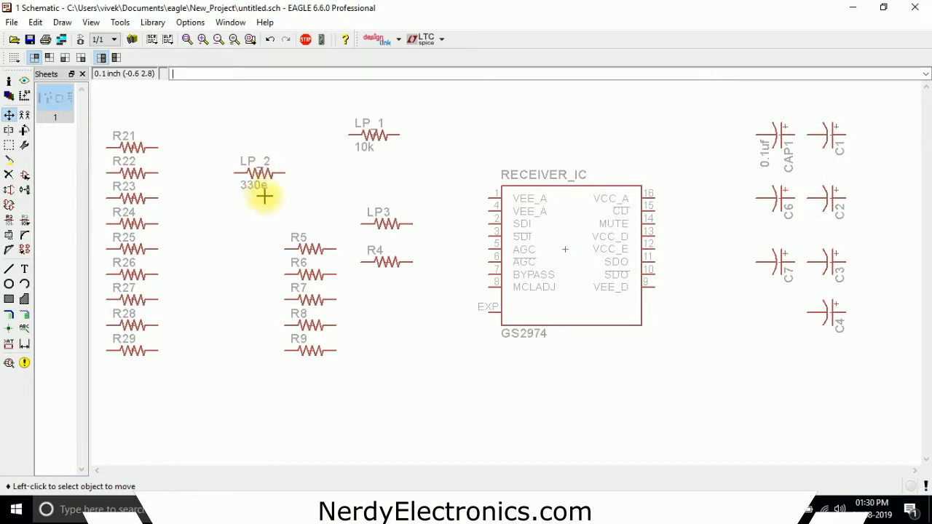
mouse_move(231, 192)
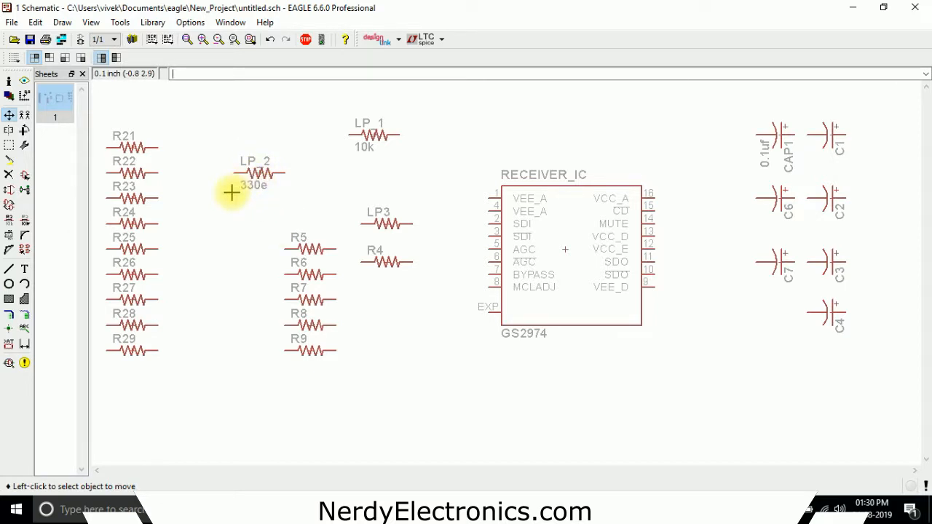
mouse_move(265, 148)
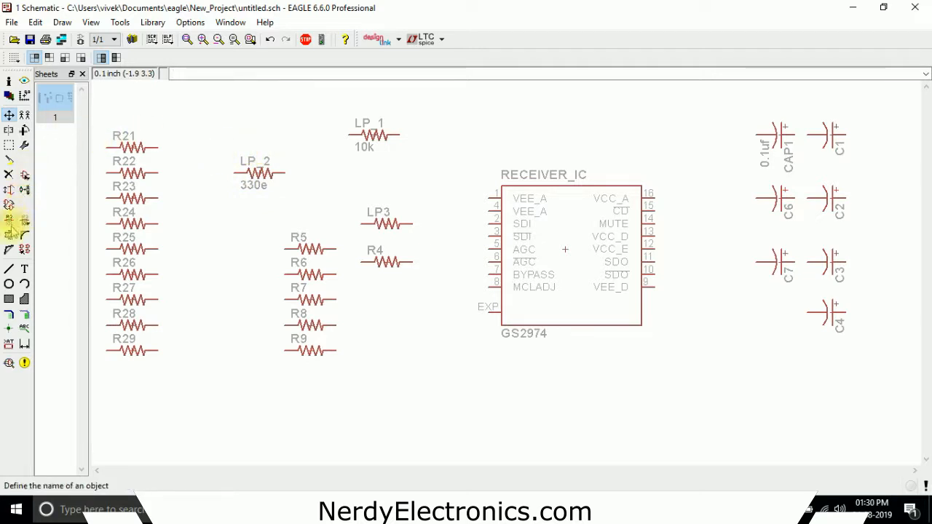
Smash LP_2 so its name and 330e value become separate text labels
click(9, 218)
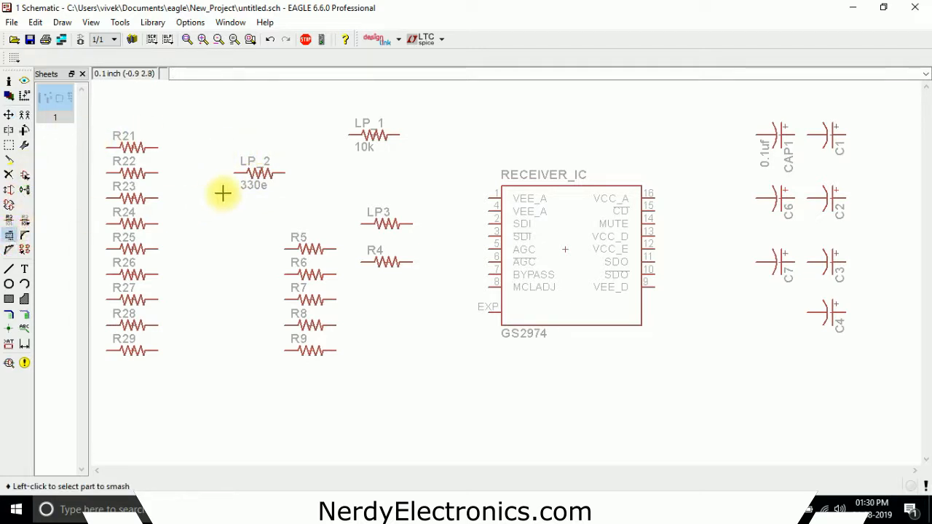
click(255, 173)
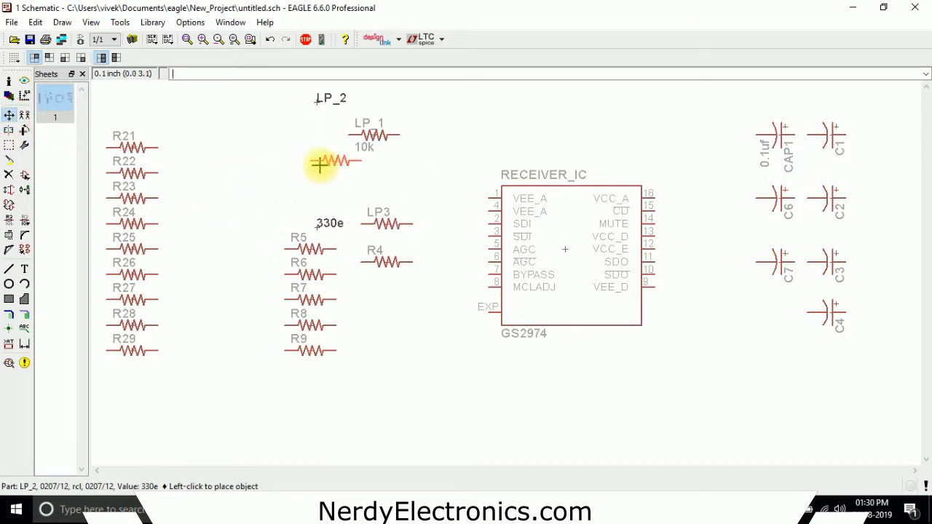
mouse_move(219, 111)
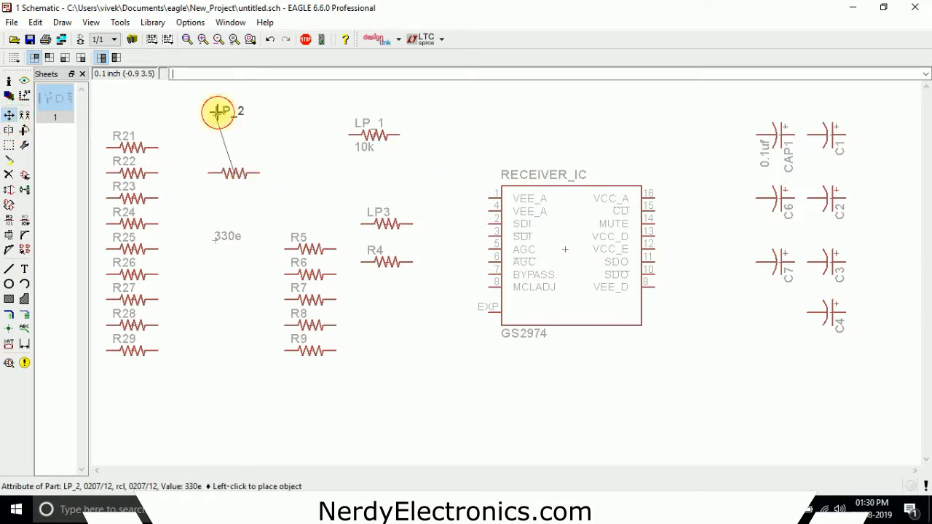
mouse_move(245, 137)
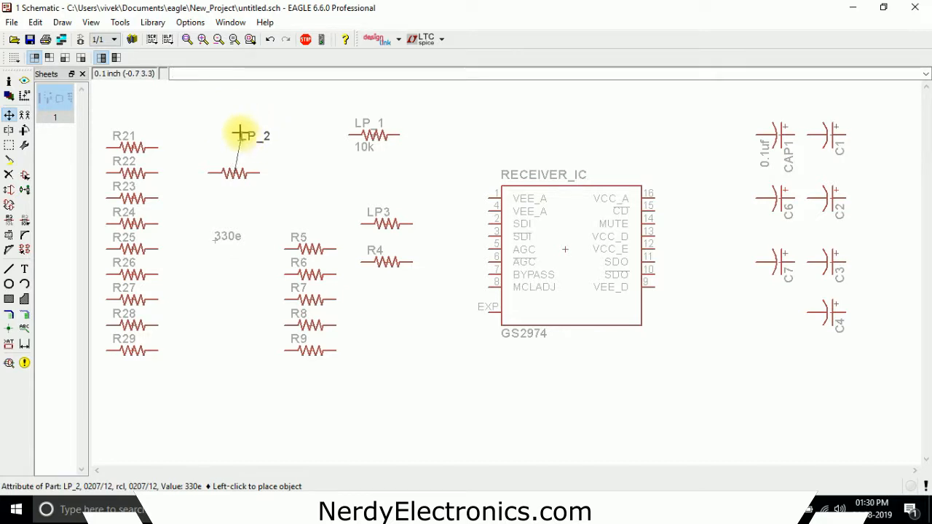
mouse_move(227, 134)
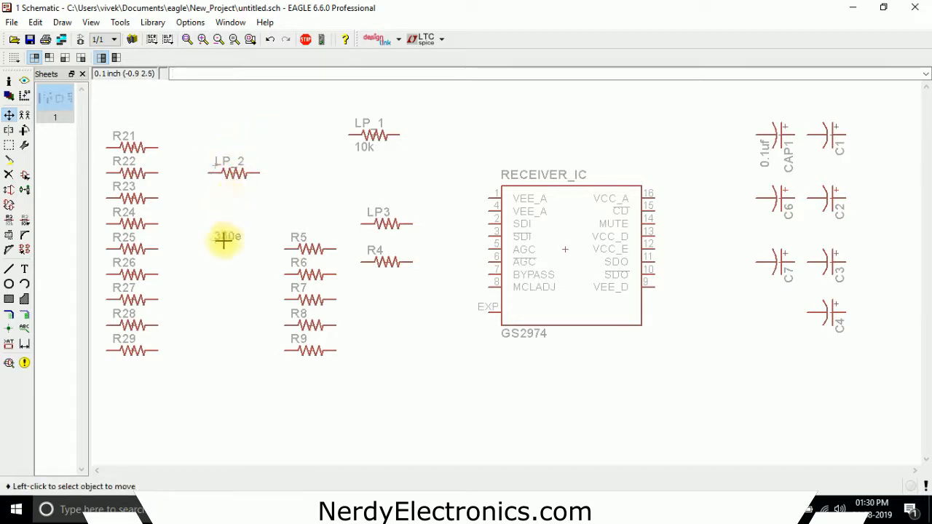
mouse_move(215, 200)
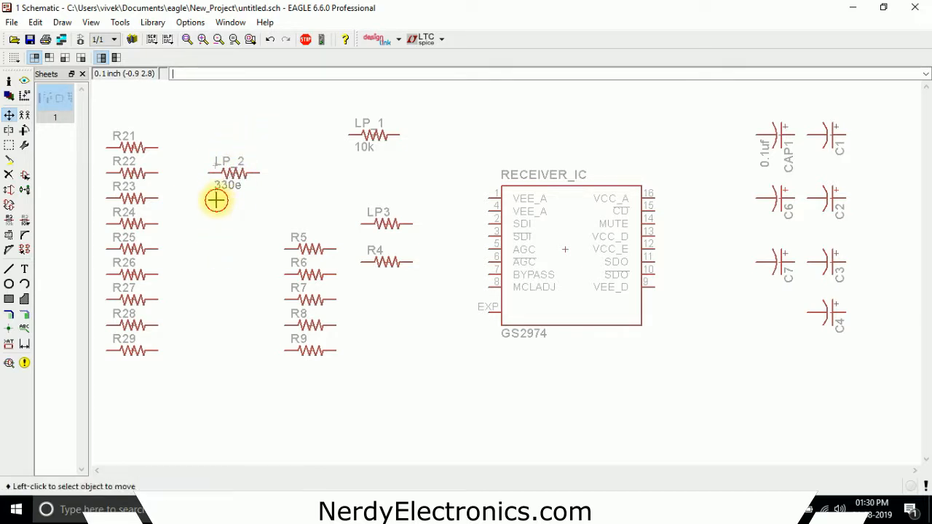
mouse_move(215, 231)
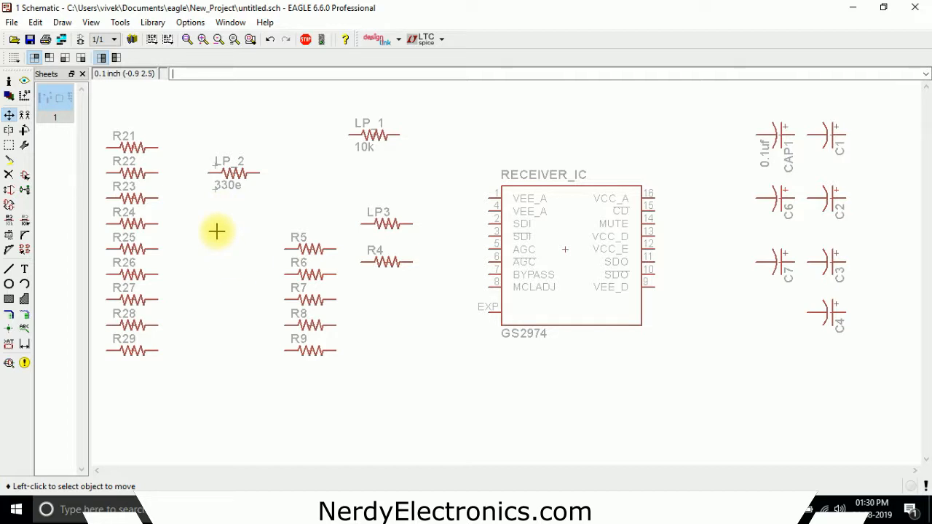
mouse_move(206, 239)
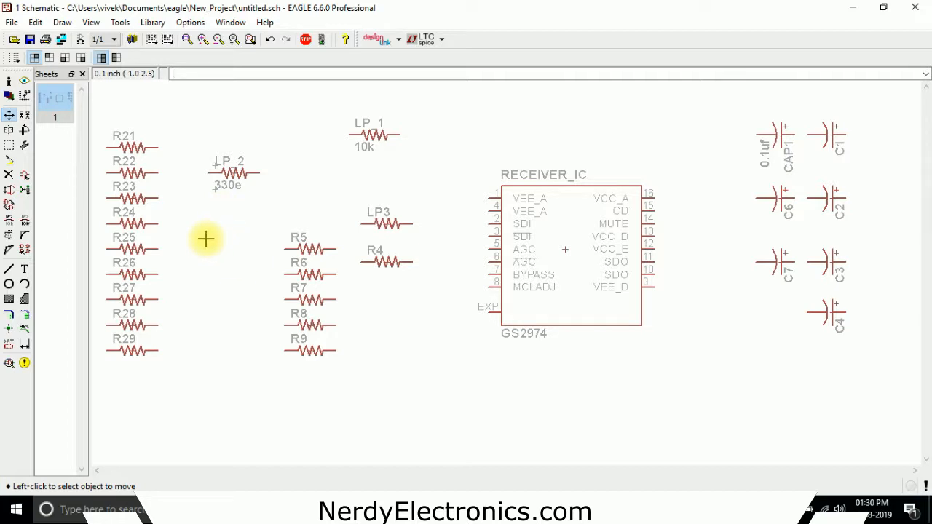
mouse_move(224, 236)
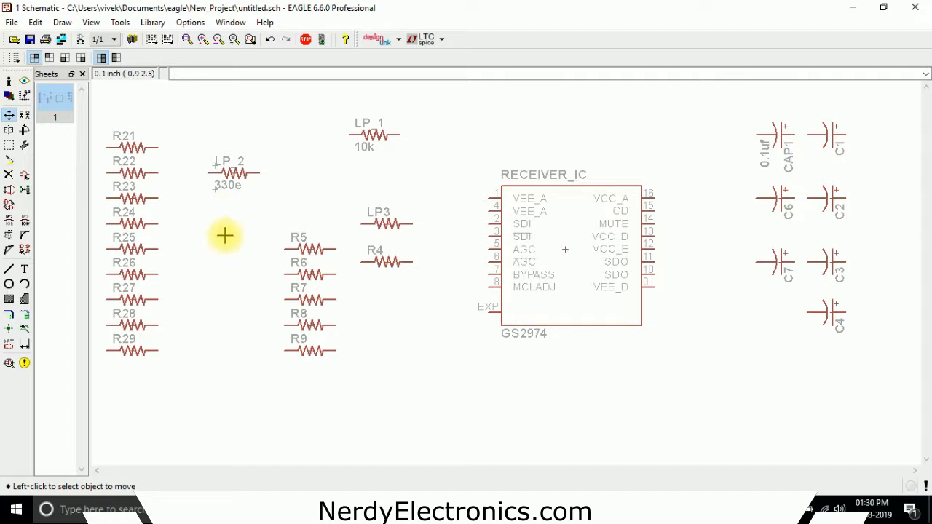
mouse_move(76, 168)
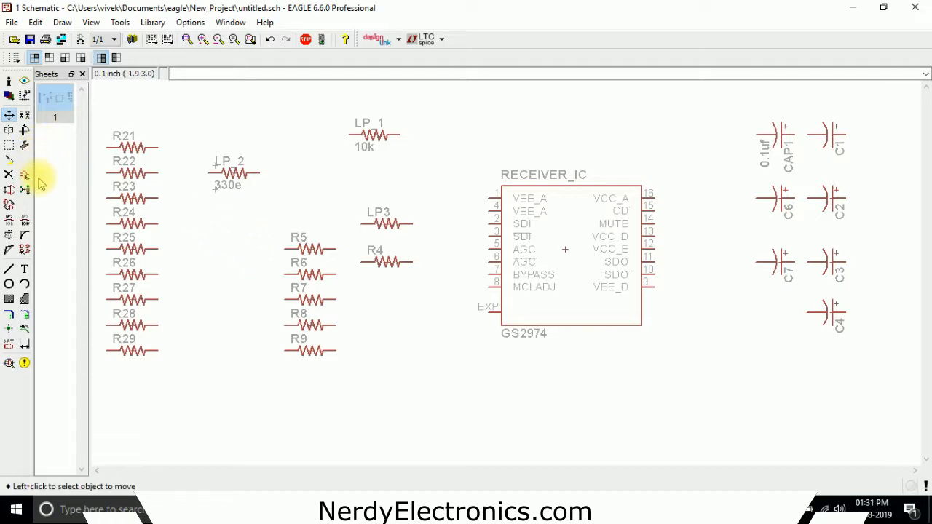
mouse_move(365, 181)
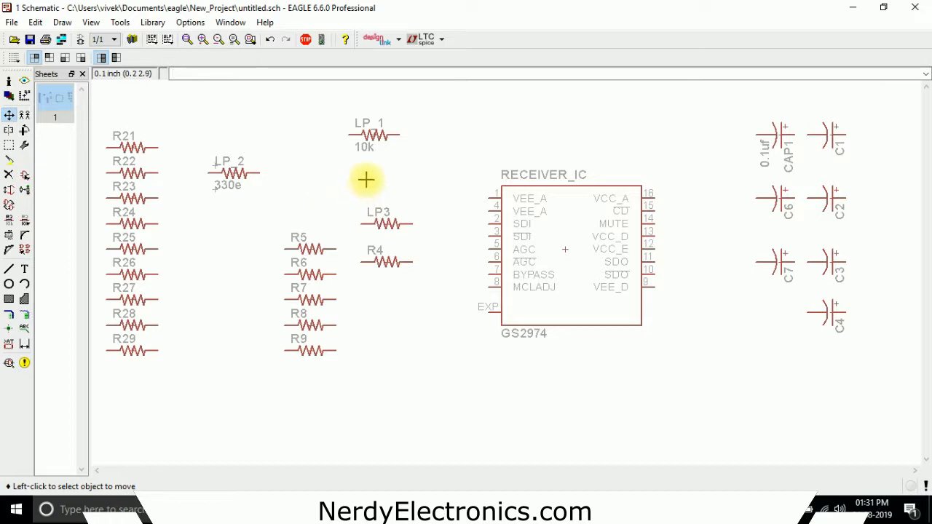
mouse_move(374, 150)
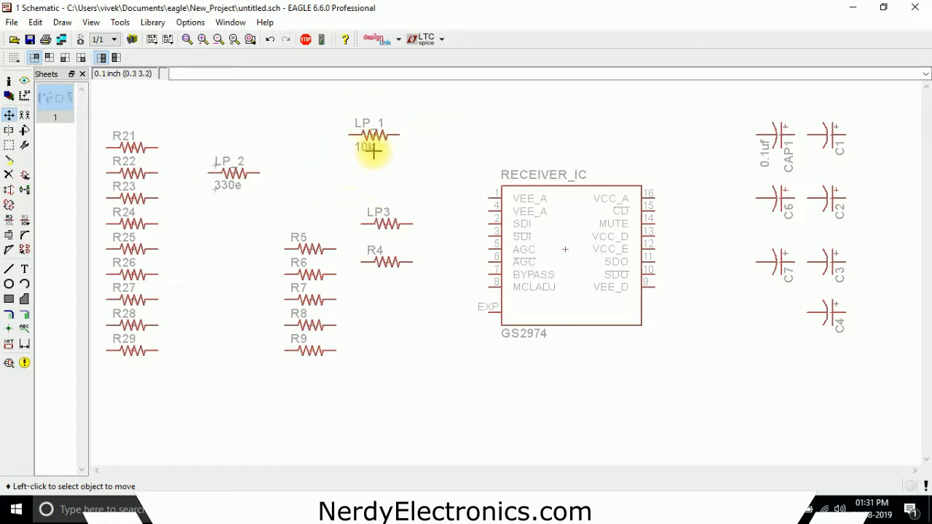
mouse_move(408, 149)
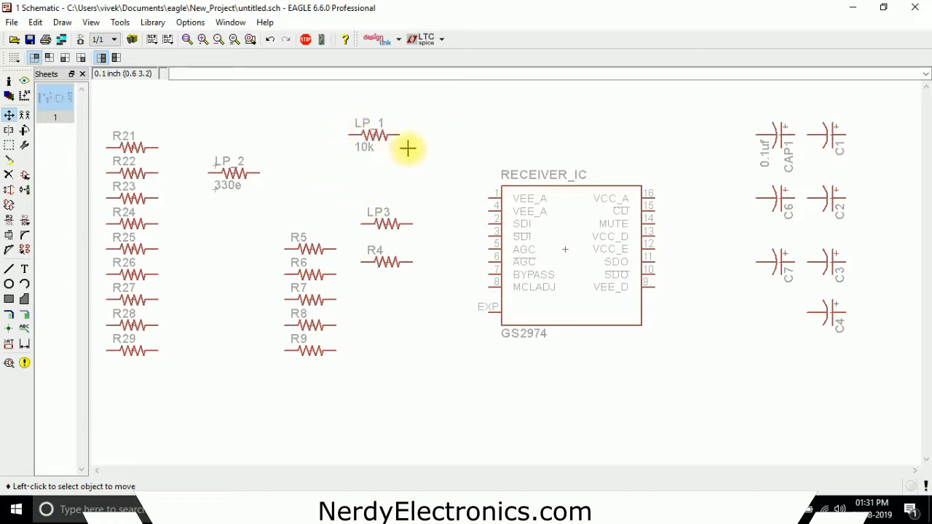
mouse_move(410, 144)
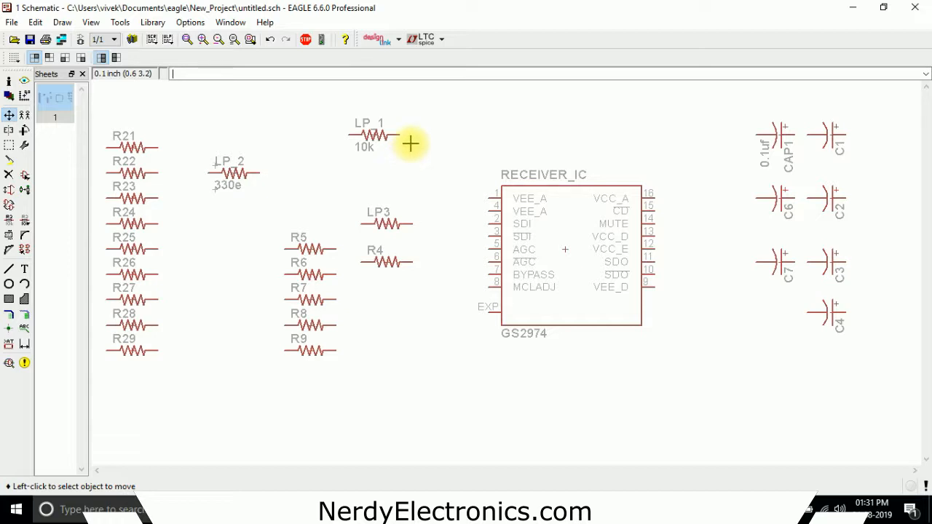
mouse_move(410, 119)
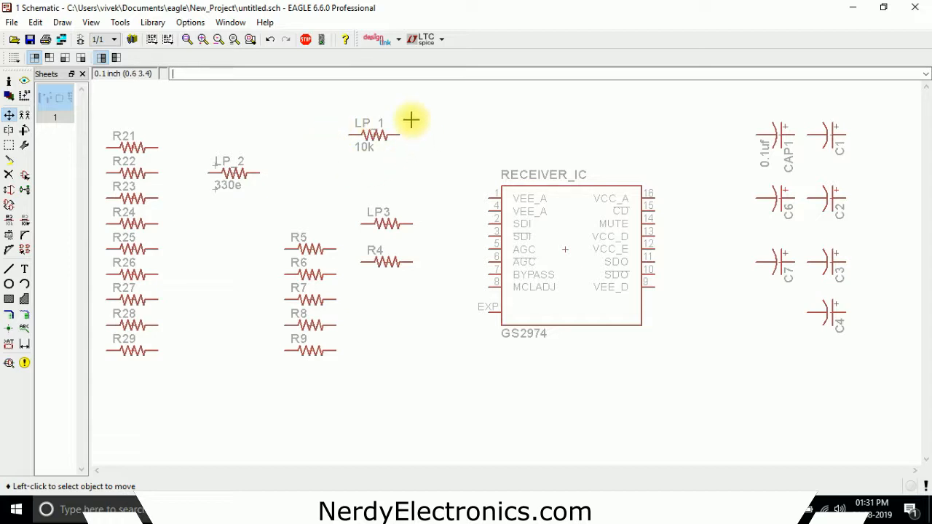
mouse_move(361, 129)
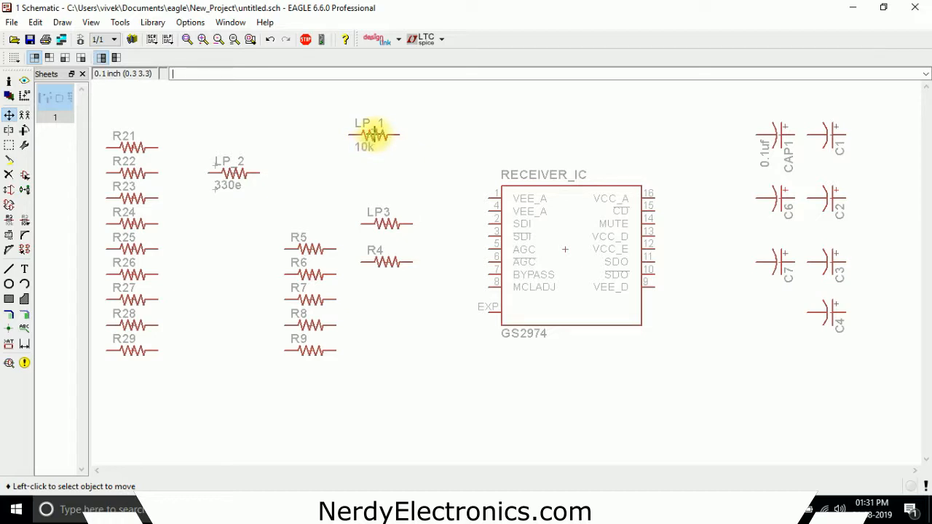
Bring up the context menu of actions for resistor LP_1
right_click(373, 134)
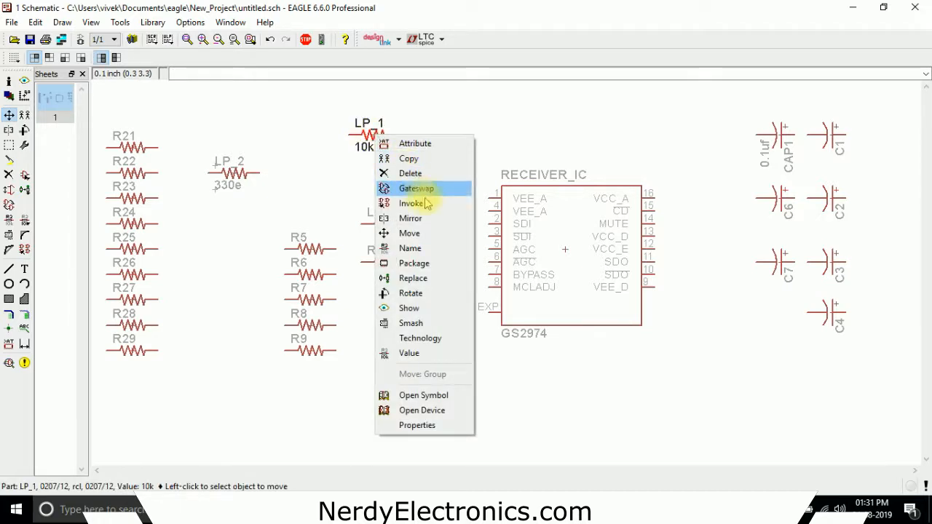
Replace LP_1 with the European resistor R-EU_0411/15 from the rcl library, keeping 10k
click(413, 278)
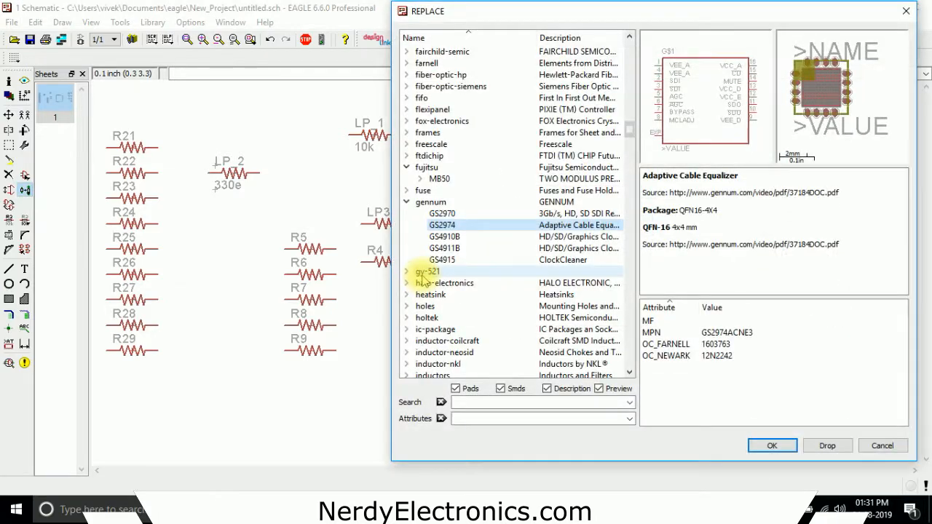
click(406, 201)
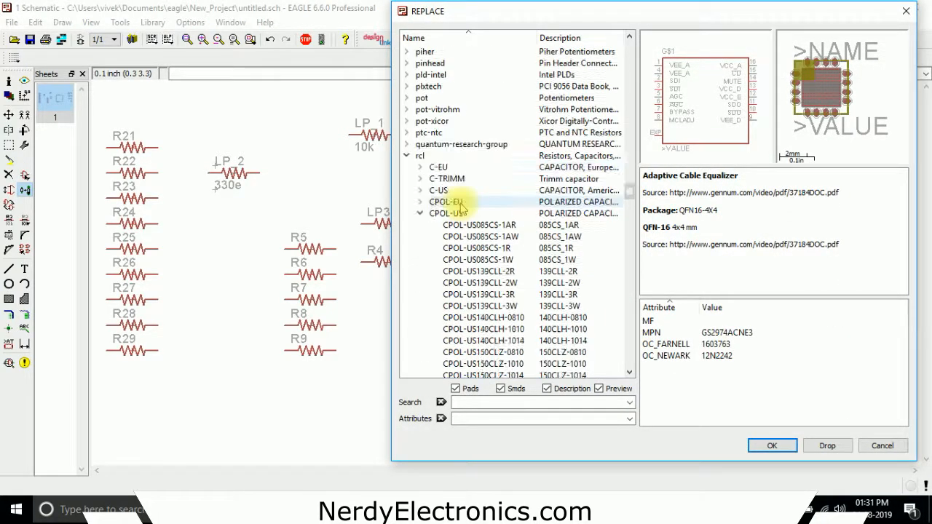
scroll(down, 3)
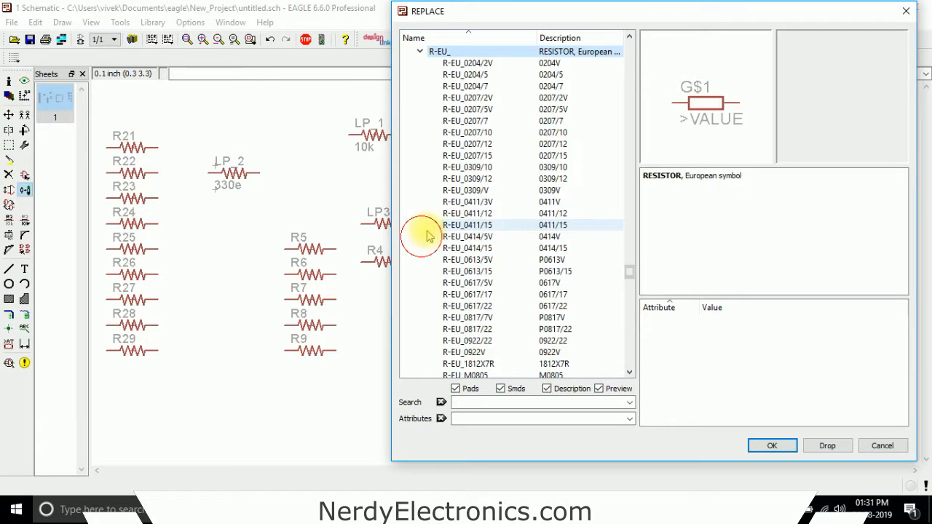
click(465, 224)
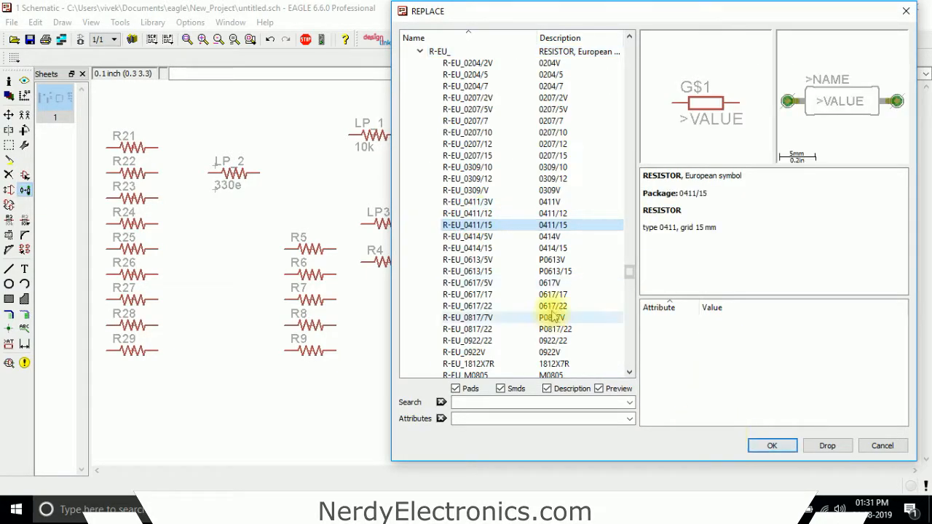
click(466, 224)
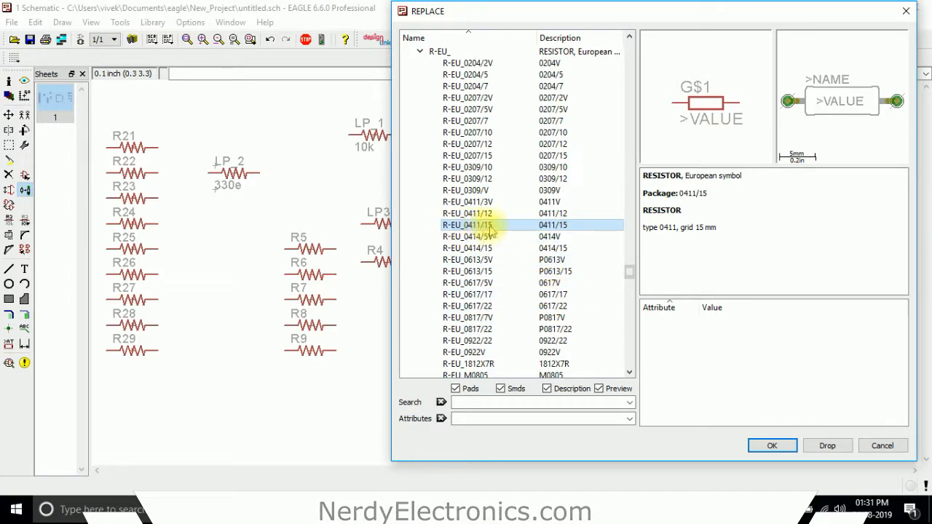
click(771, 446)
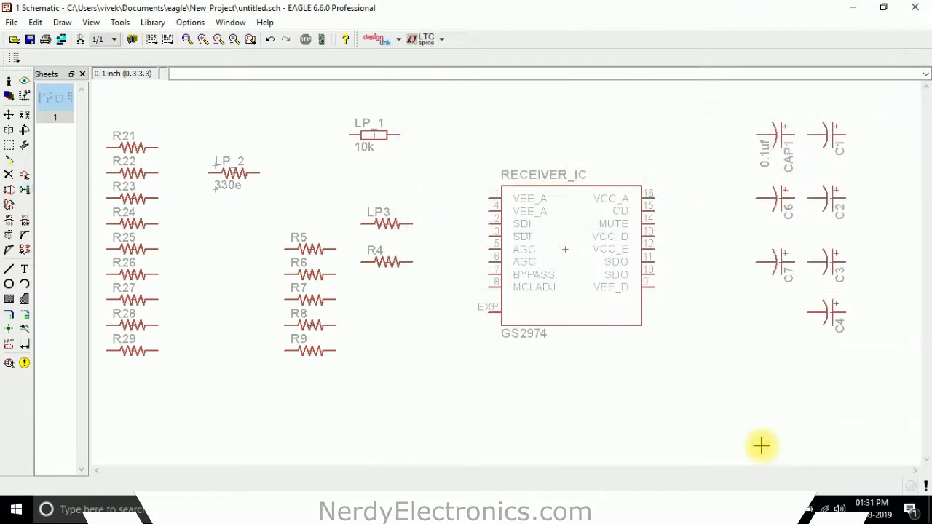
mouse_move(314, 161)
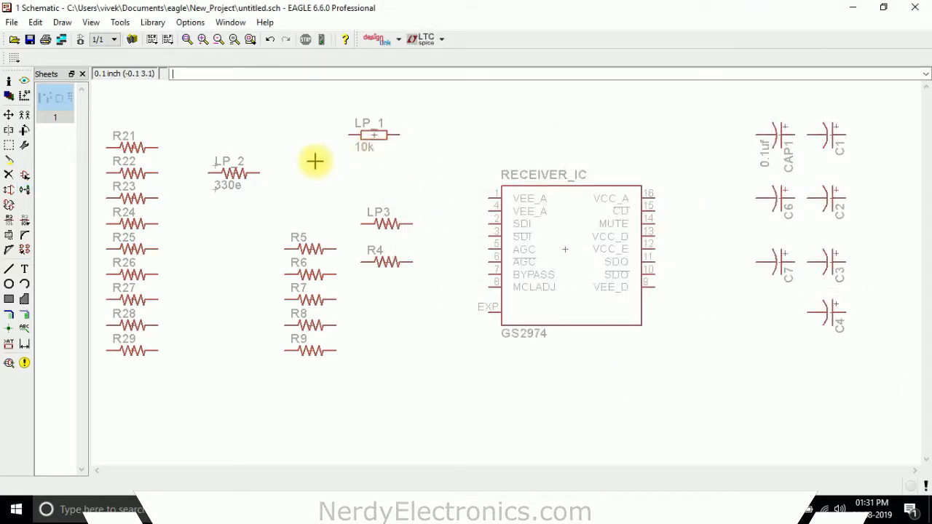